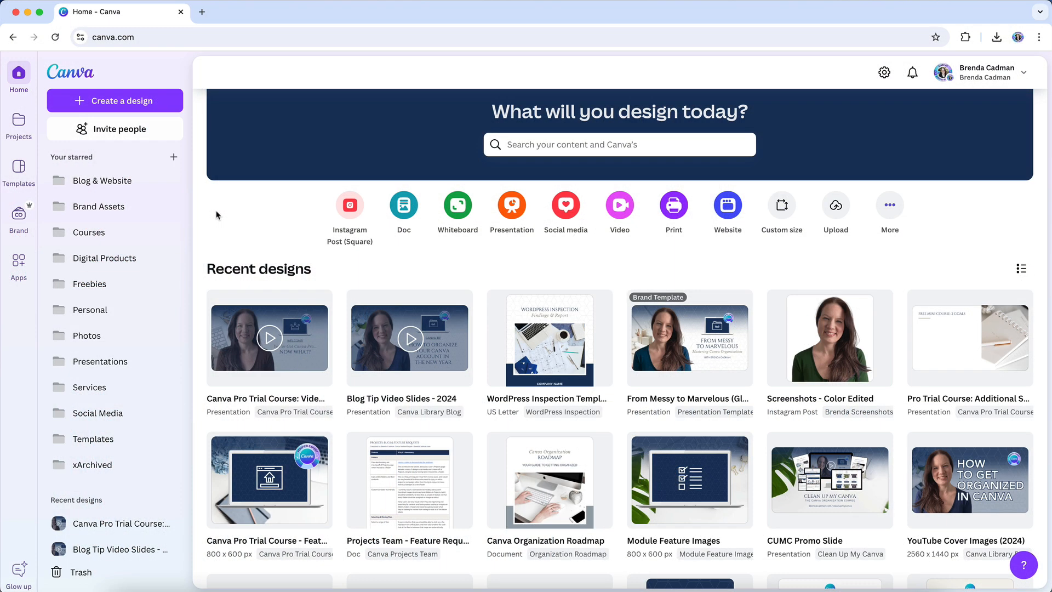
pyautogui.moveTo(19, 216)
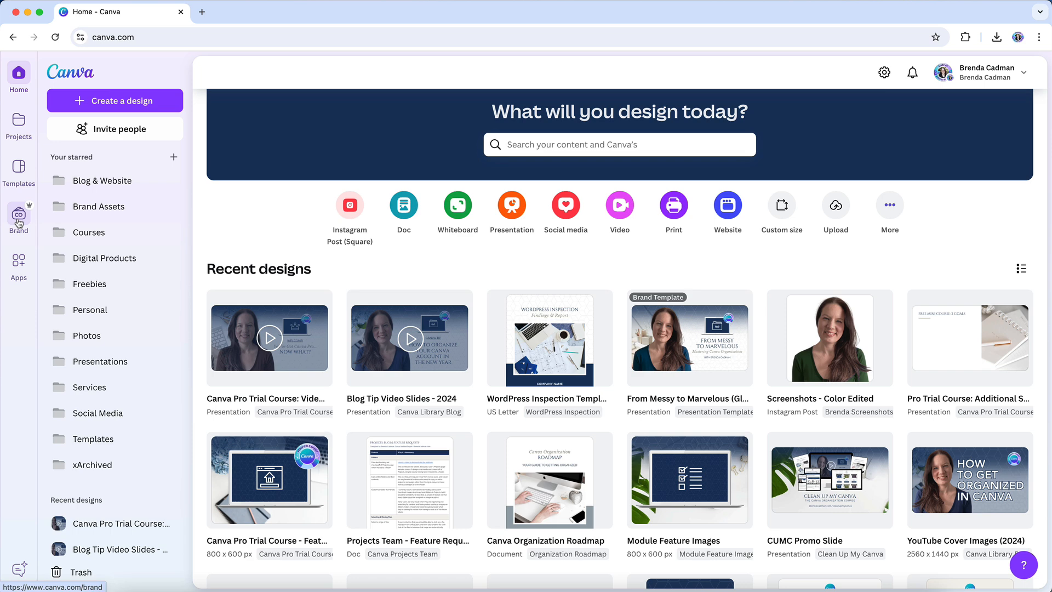
# - From Brand > Brand Kits, open the kit with the B monogram logo
pyautogui.click(19, 215)
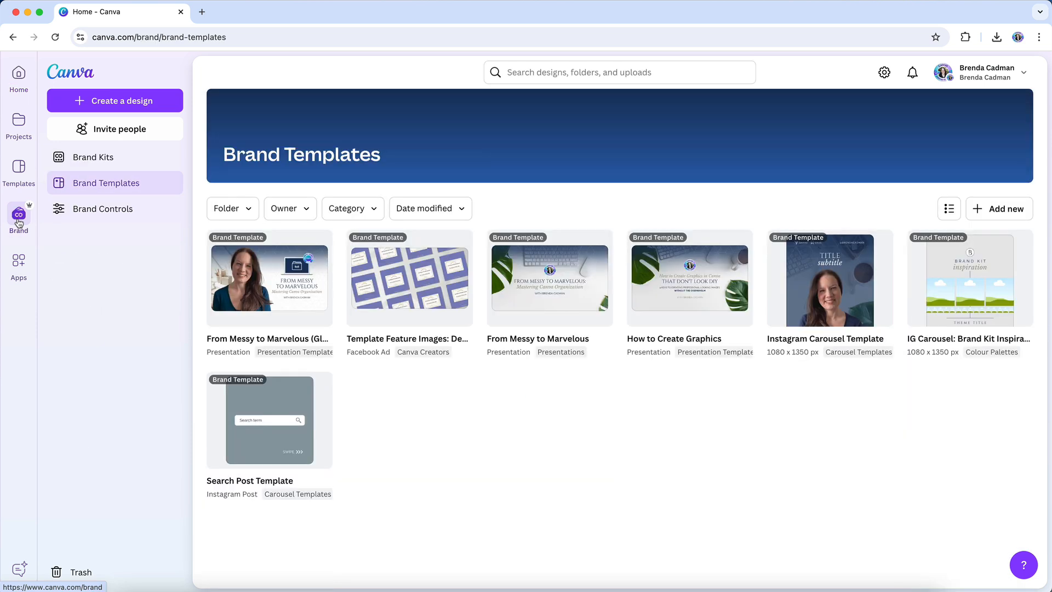
pyautogui.moveTo(93, 157)
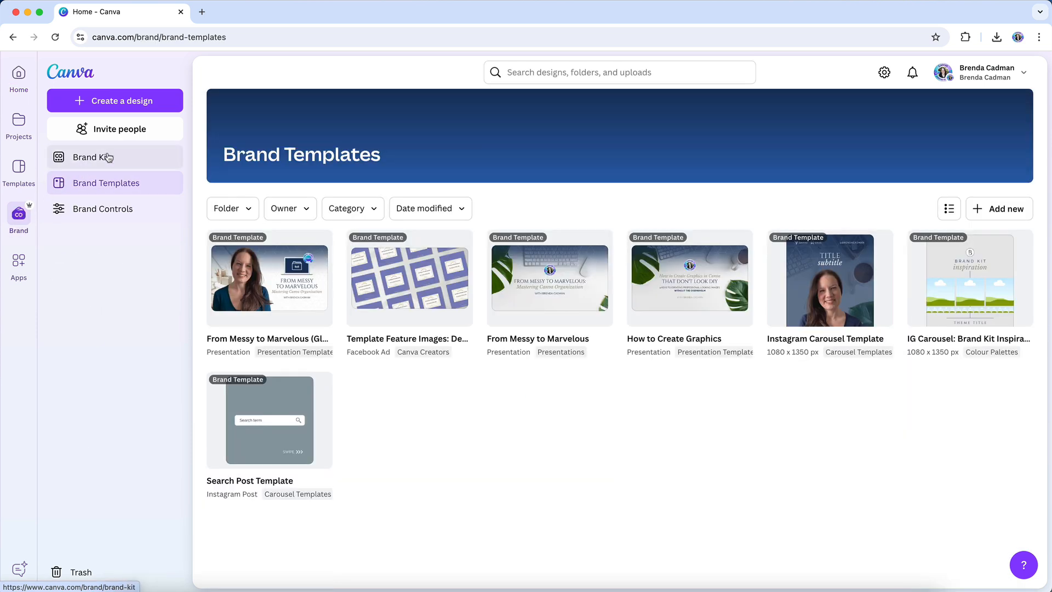
pyautogui.click(94, 157)
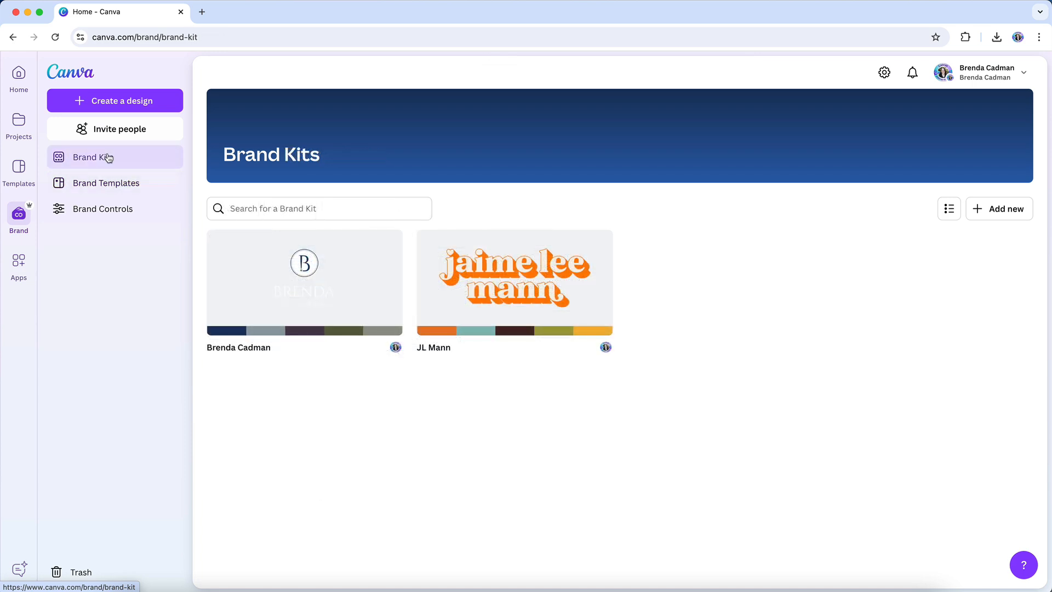
pyautogui.moveTo(292, 274)
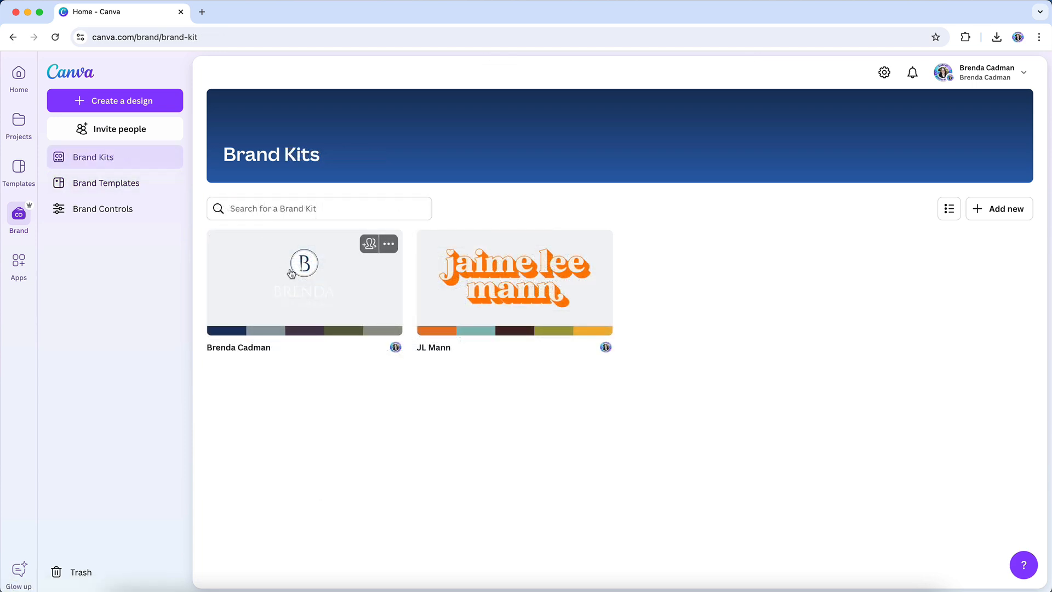
pyautogui.click(304, 281)
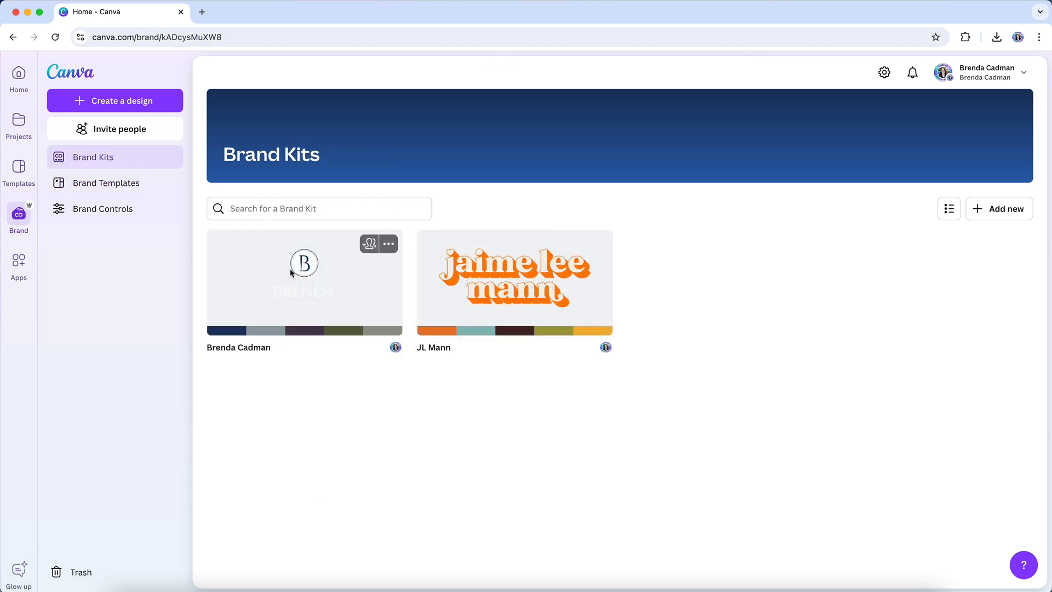
pyautogui.click(304, 281)
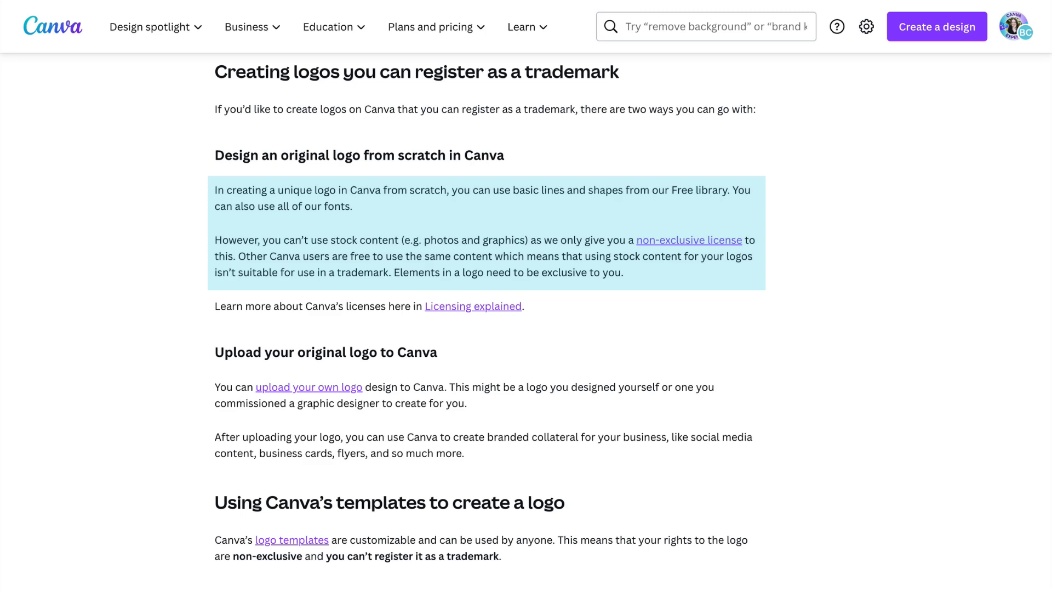
pyautogui.click(291, 539)
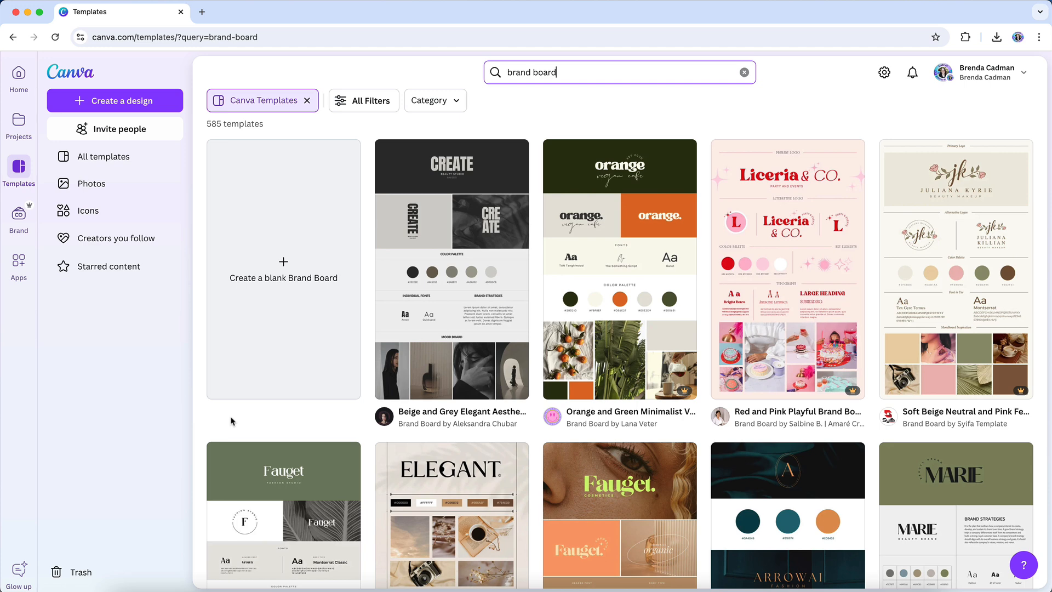
# - Return from the brand board template search to the B monogram brand kit
pyautogui.click(19, 221)
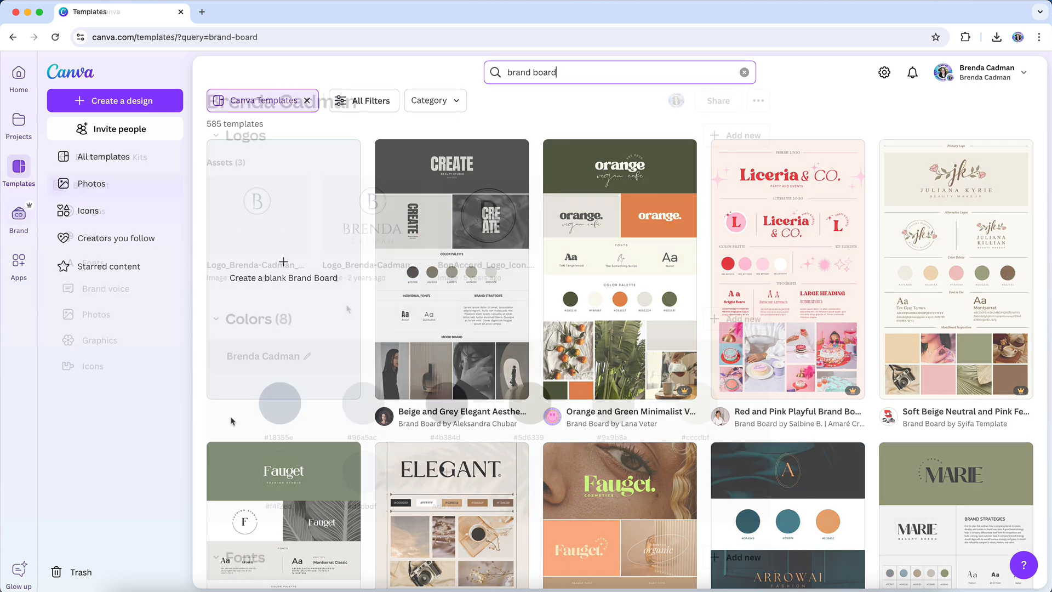
pyautogui.click(19, 218)
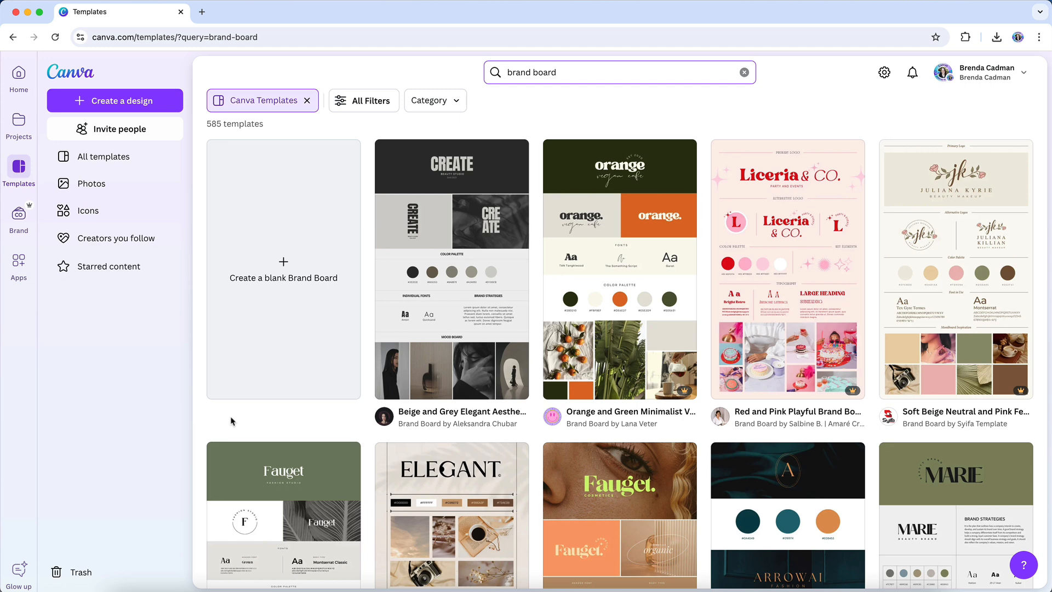
pyautogui.click(19, 218)
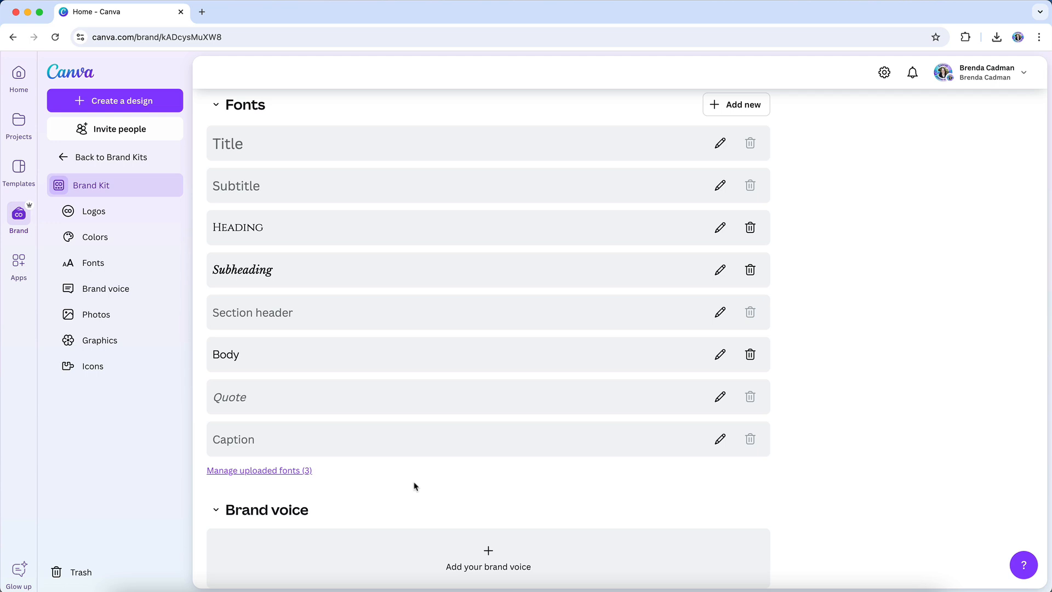
# - Scroll past the Fonts styles to the brand kit's Photos and Graphics sections
pyautogui.scroll(-3)
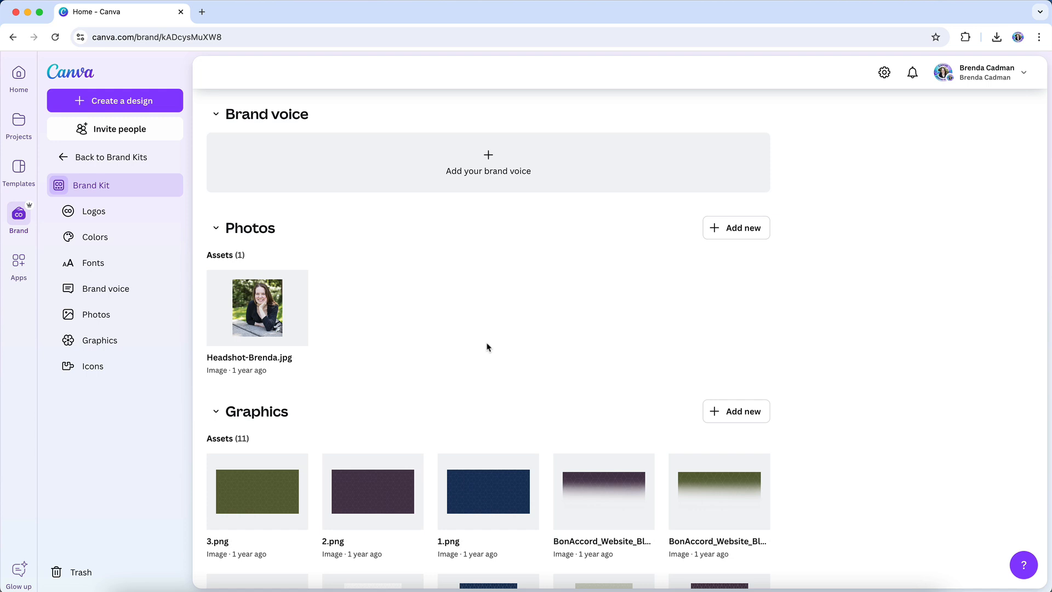
# - Scroll through the headshot photo and eleven graphics to the empty Icons section
pyautogui.scroll(-3)
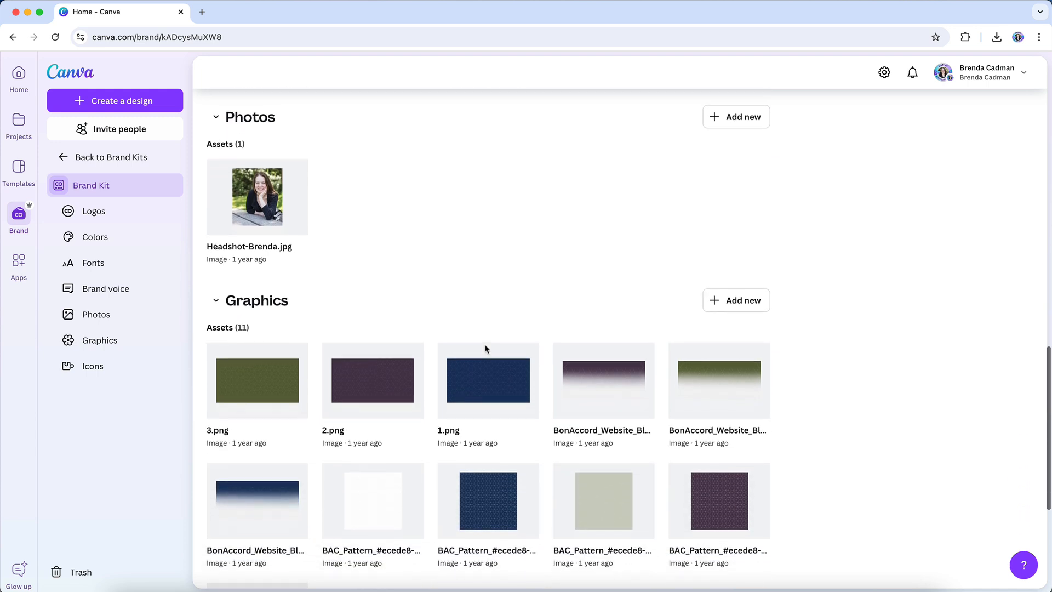
pyautogui.scroll(-3)
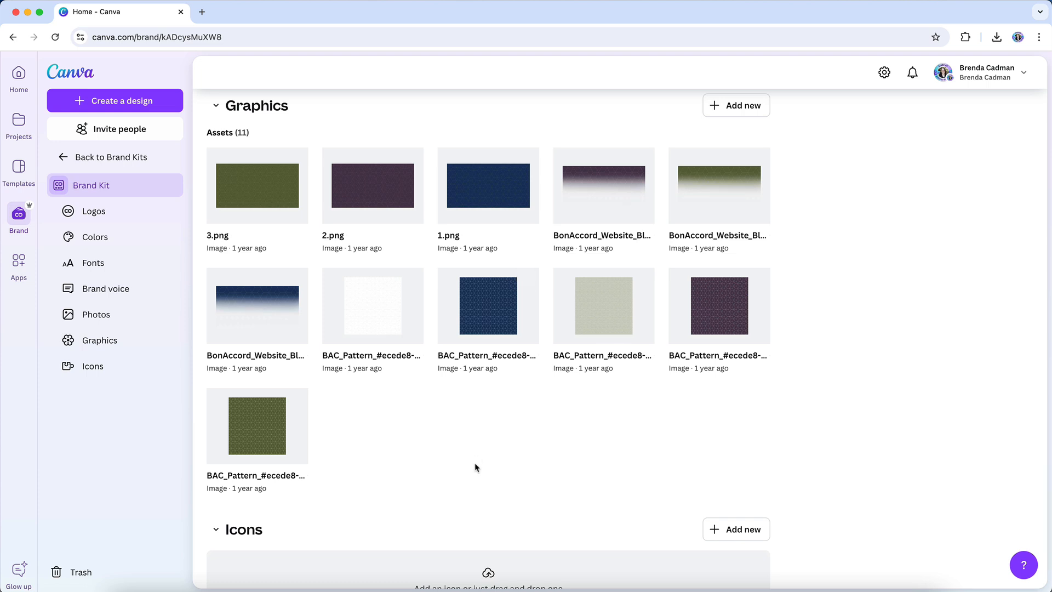
pyautogui.scroll(-3)
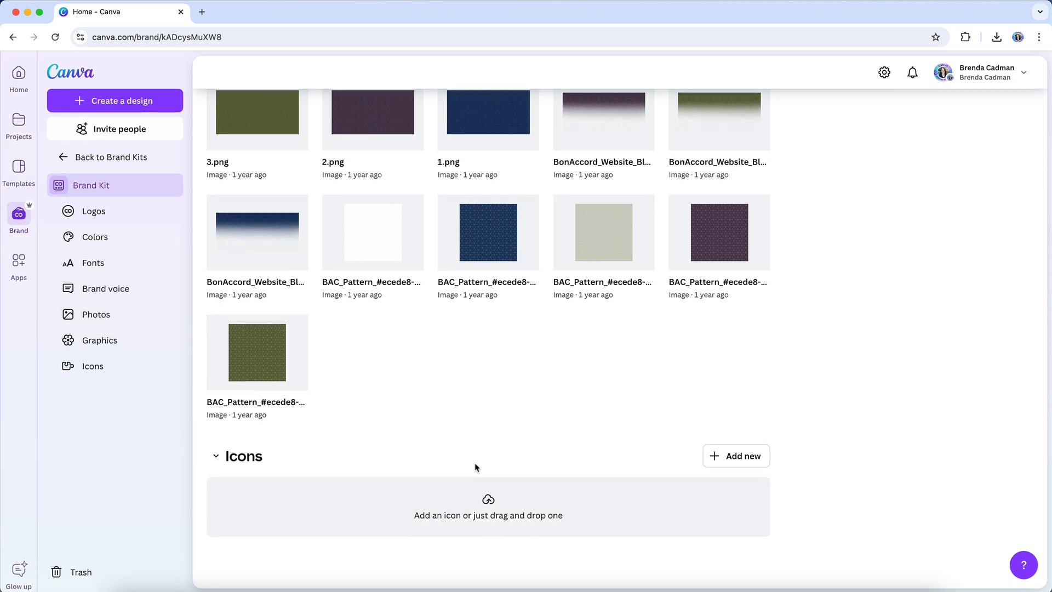